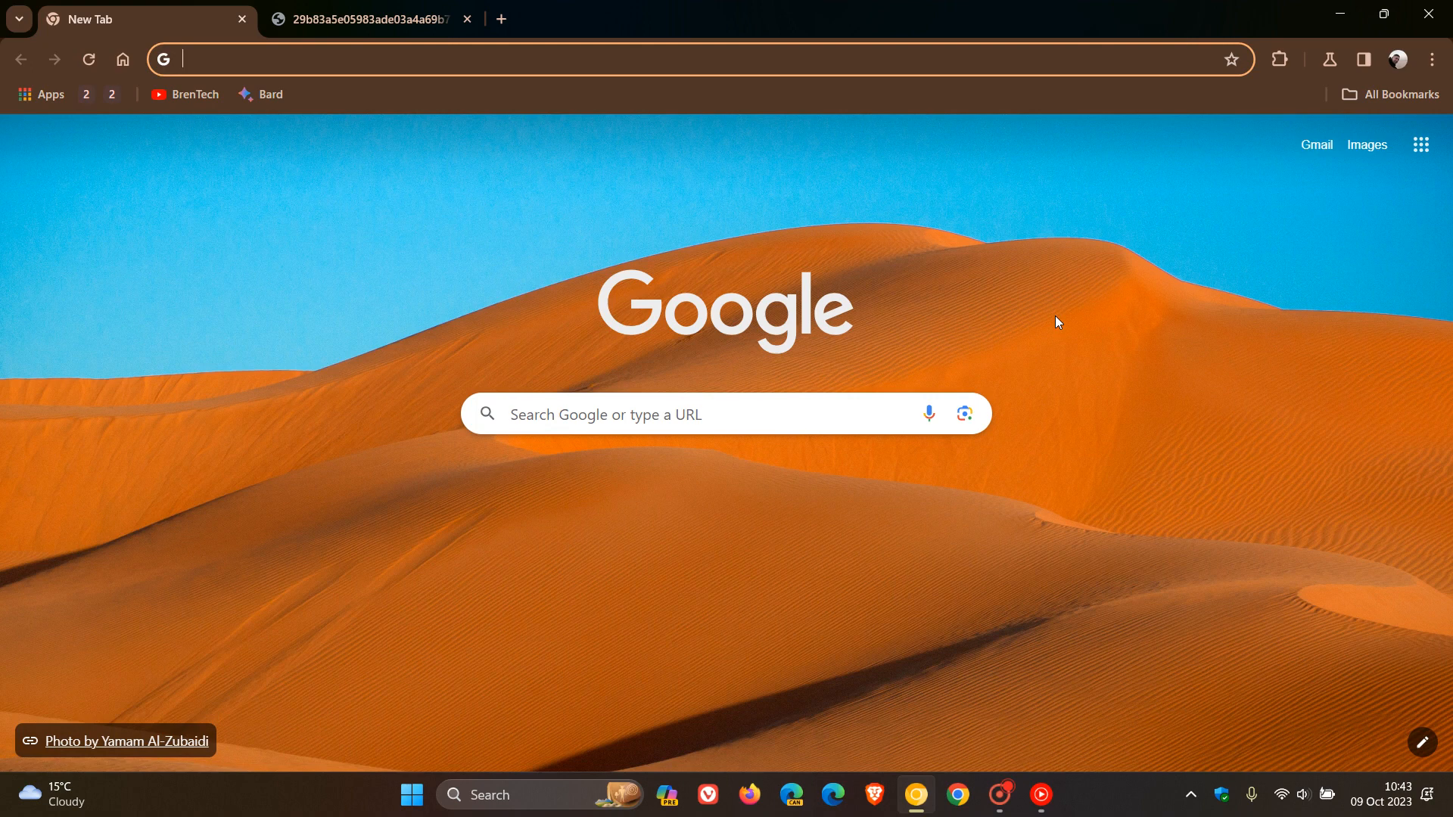
# Step: Open and close the reading mode side panel, then switch to the uploads.disquscdn.com GIF tab
pyautogui.click(1362, 58)
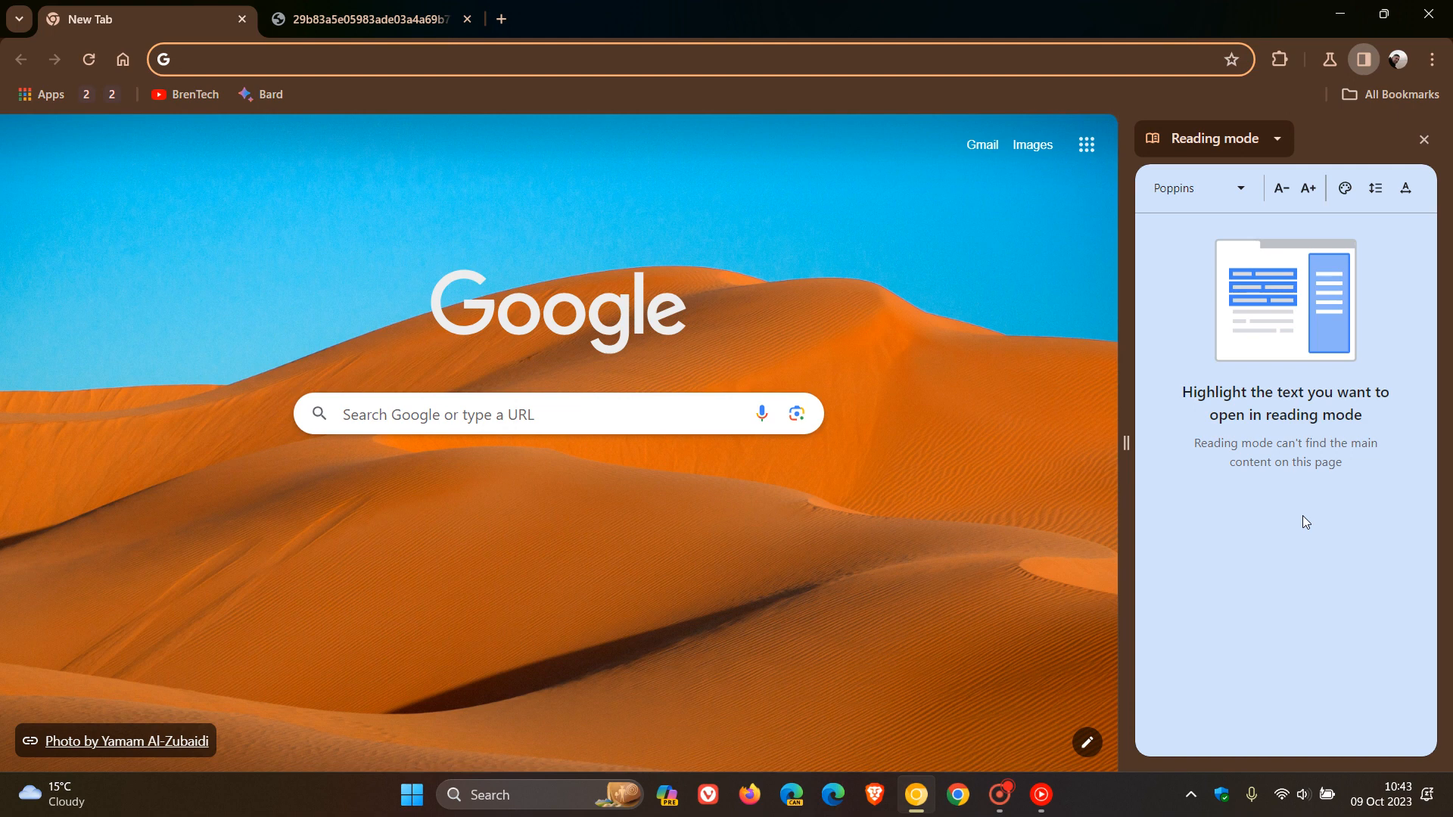
pyautogui.moveTo(1206, 418)
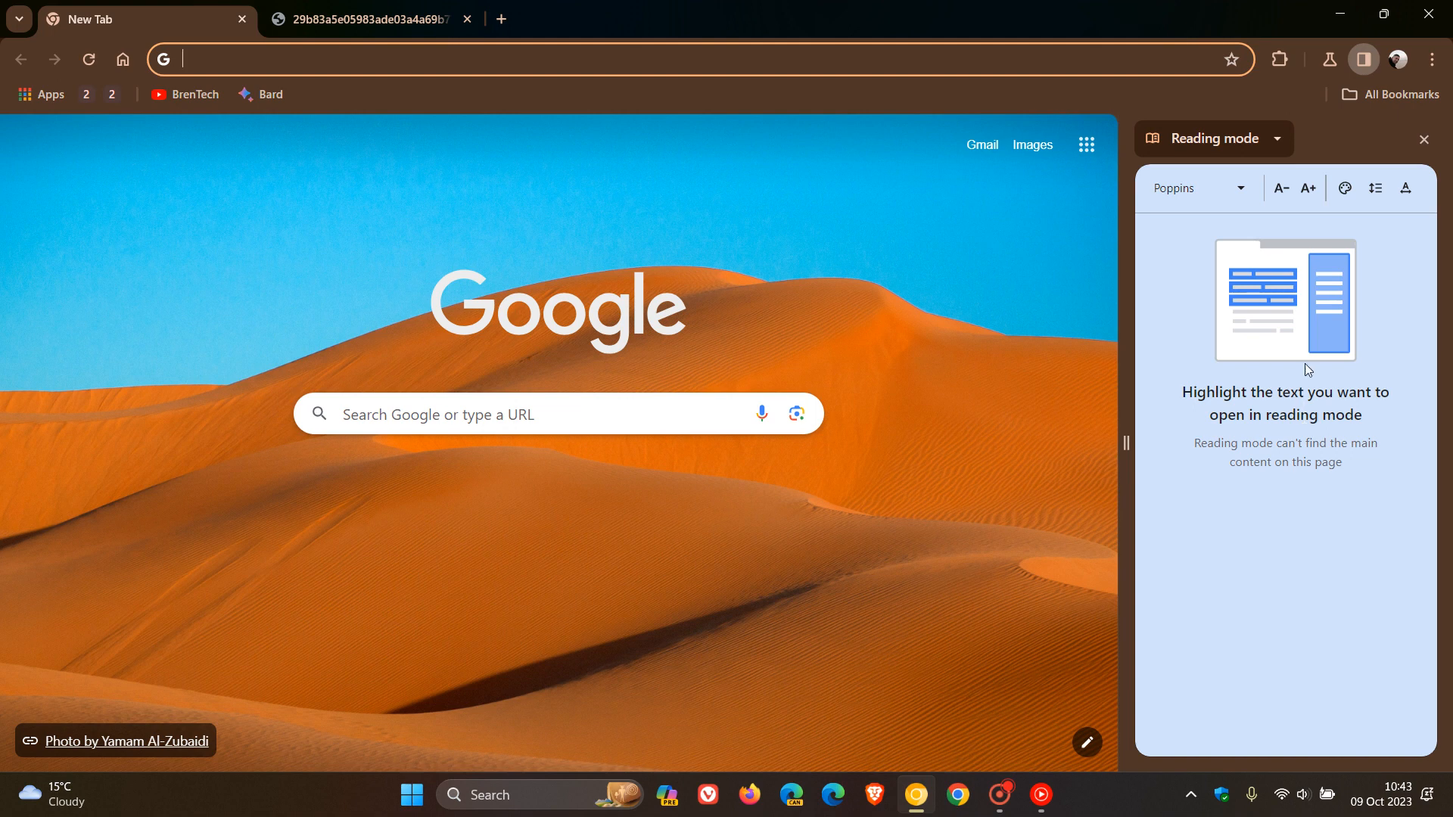
pyautogui.moveTo(1307, 542)
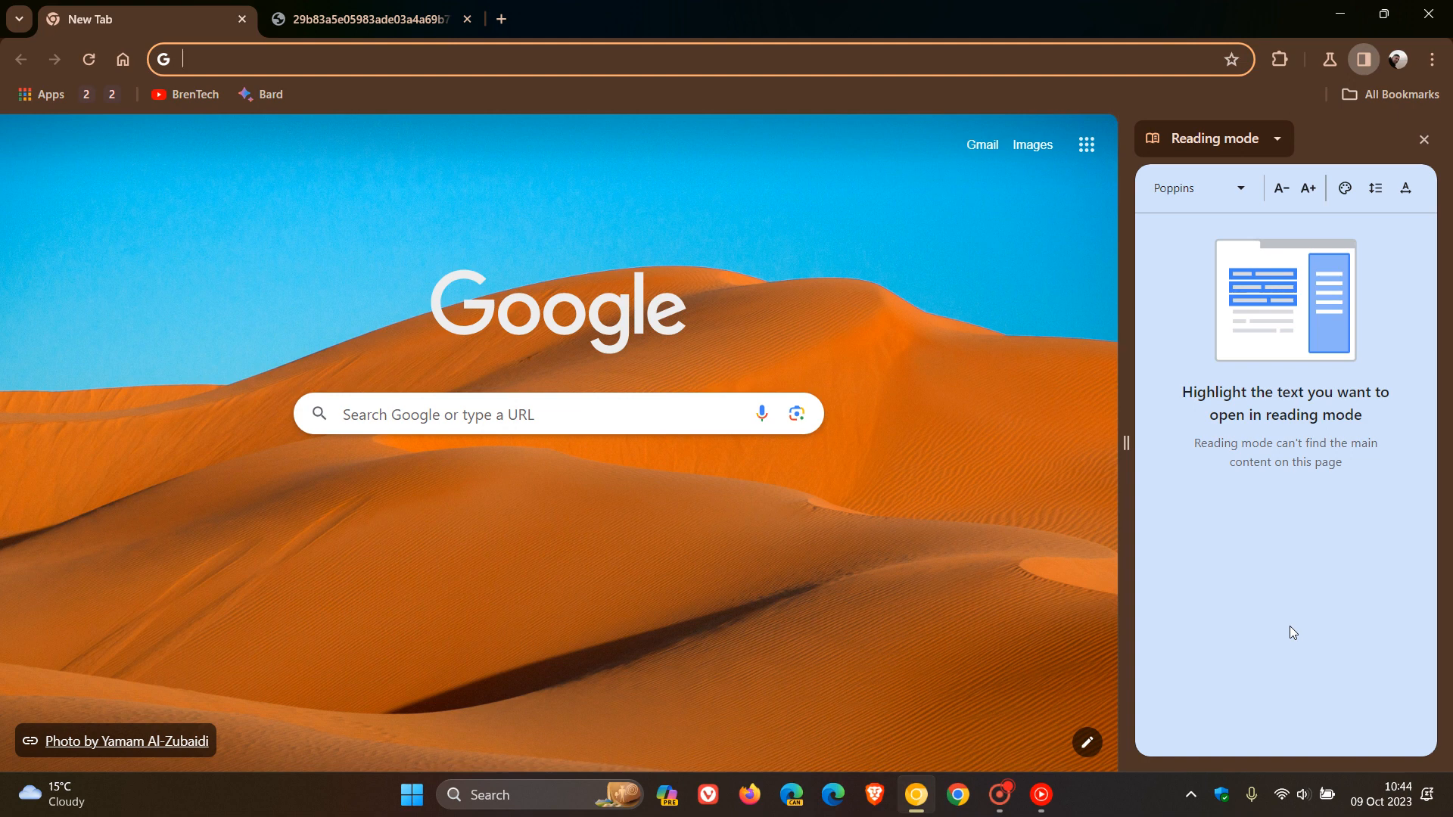
pyautogui.moveTo(1286, 531)
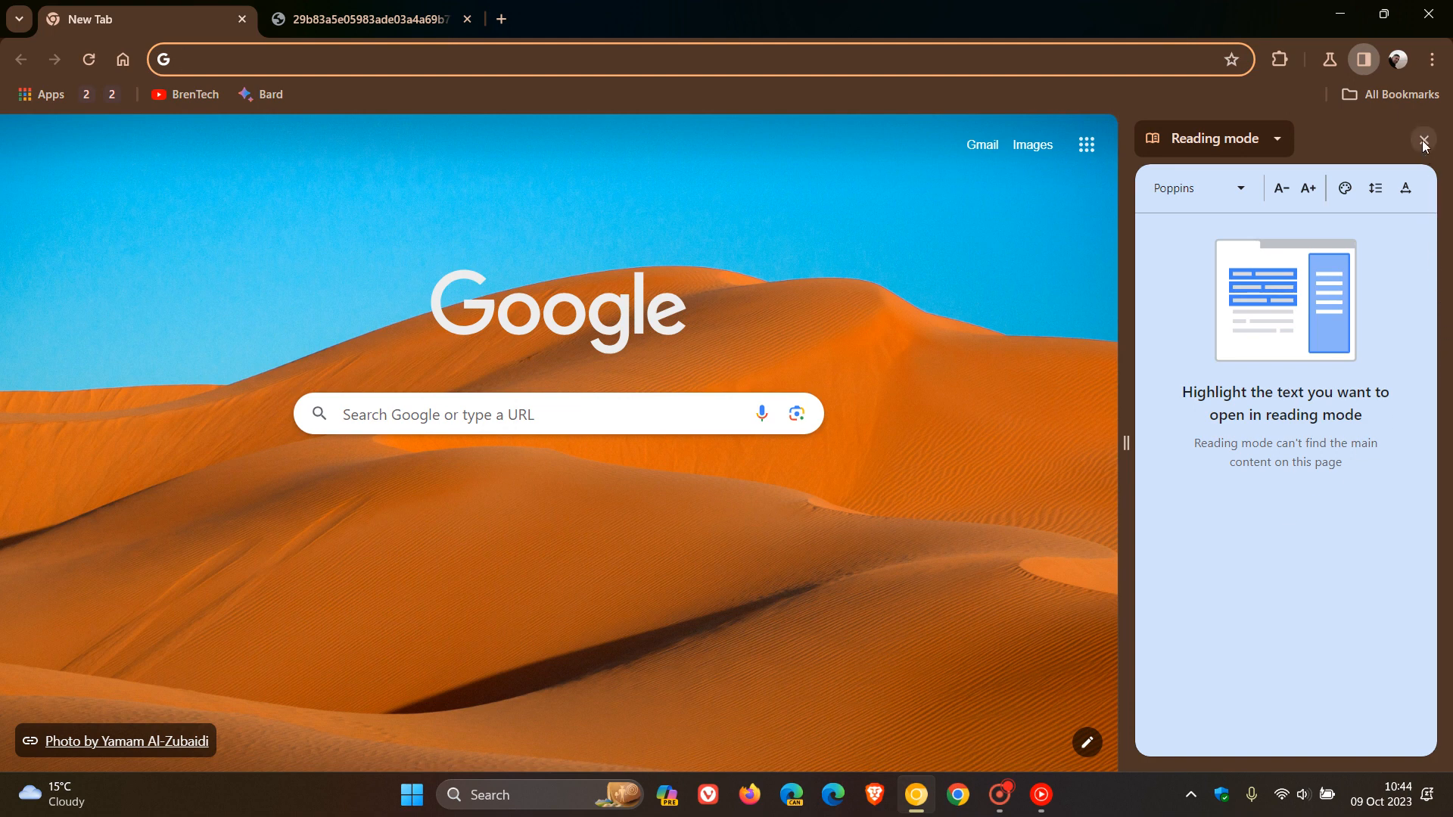
pyautogui.click(1424, 137)
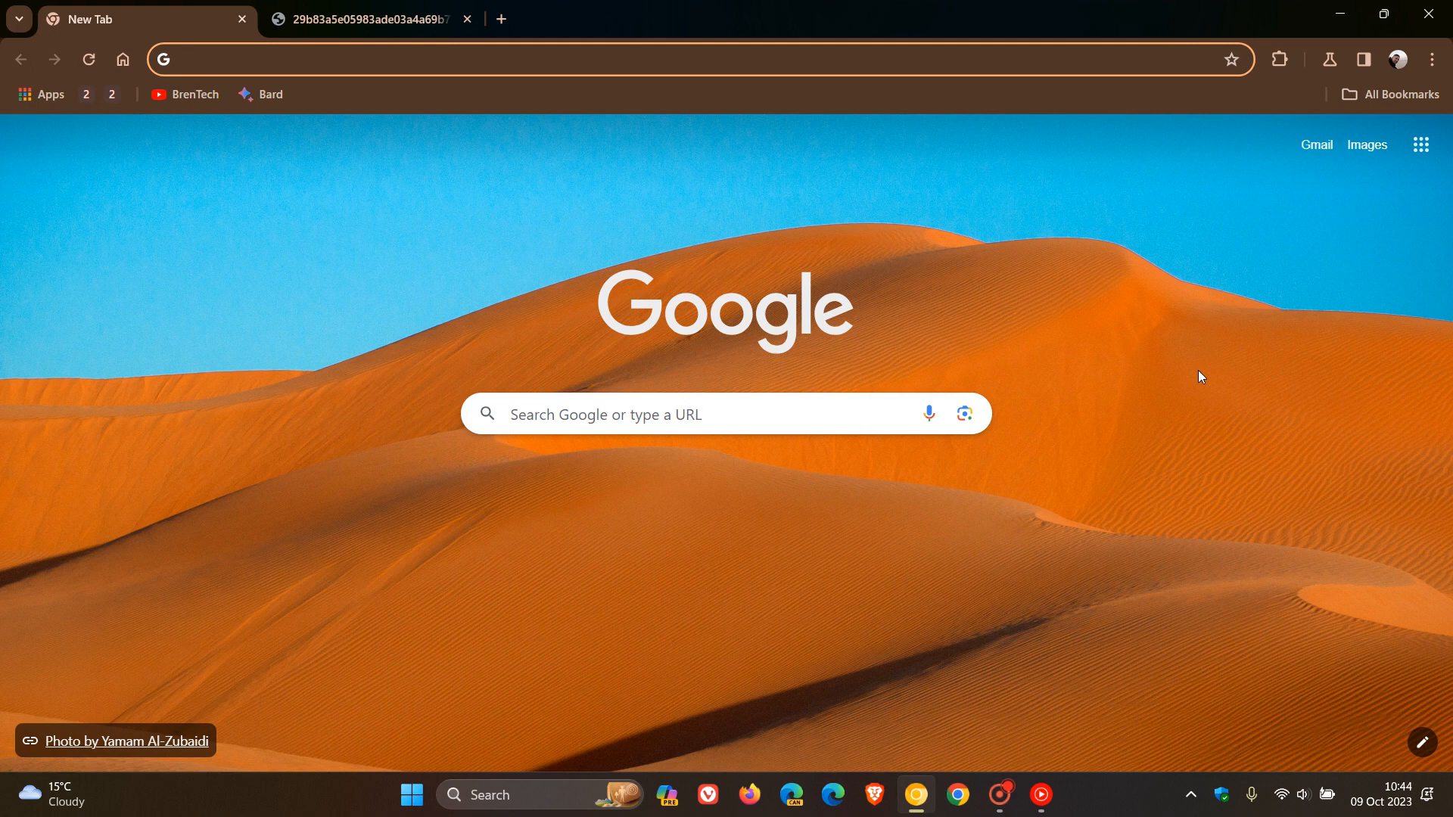
pyautogui.moveTo(393, 131)
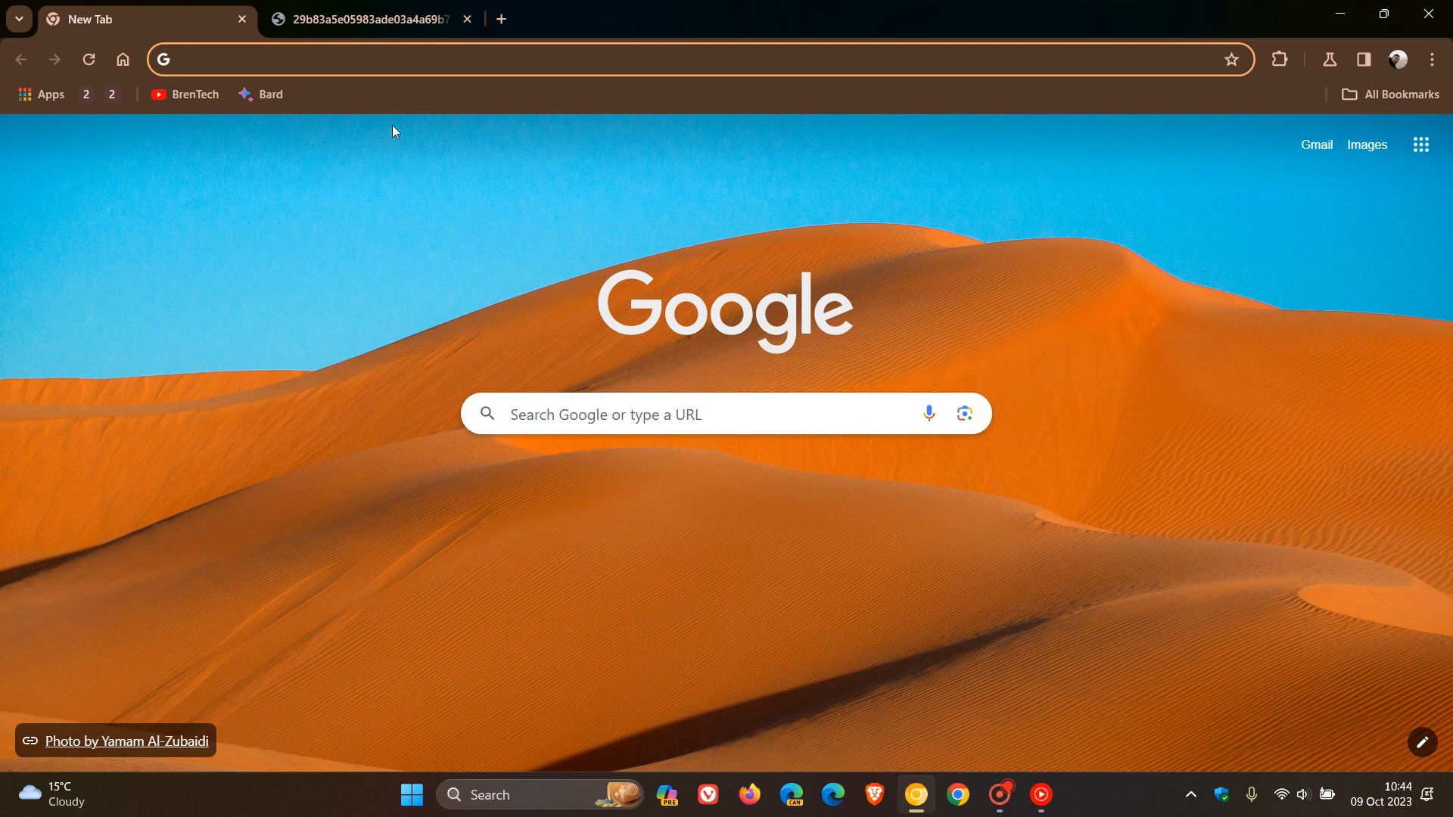
pyautogui.click(370, 18)
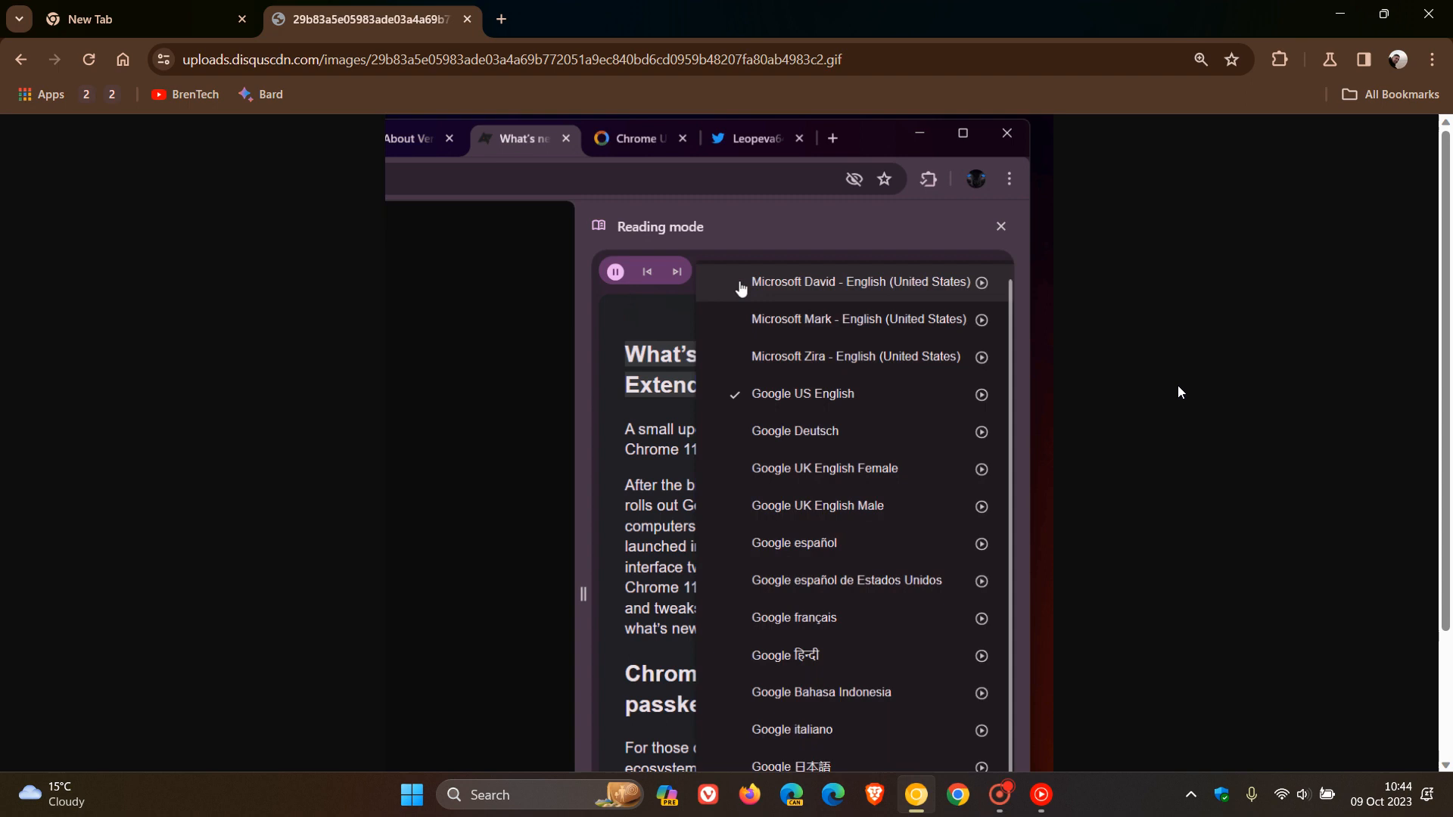
pyautogui.moveTo(746, 412)
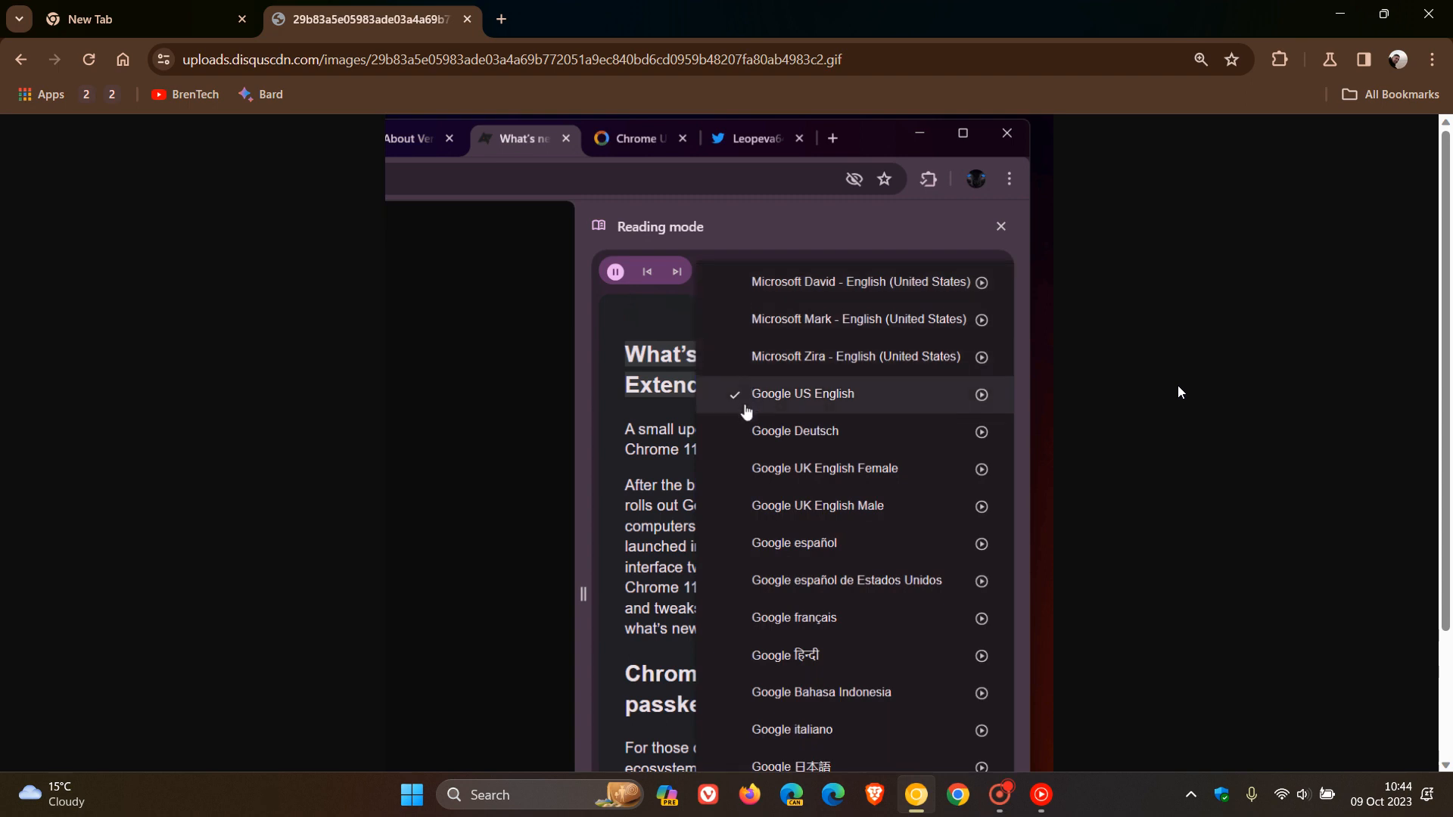
pyautogui.moveTo(747, 483)
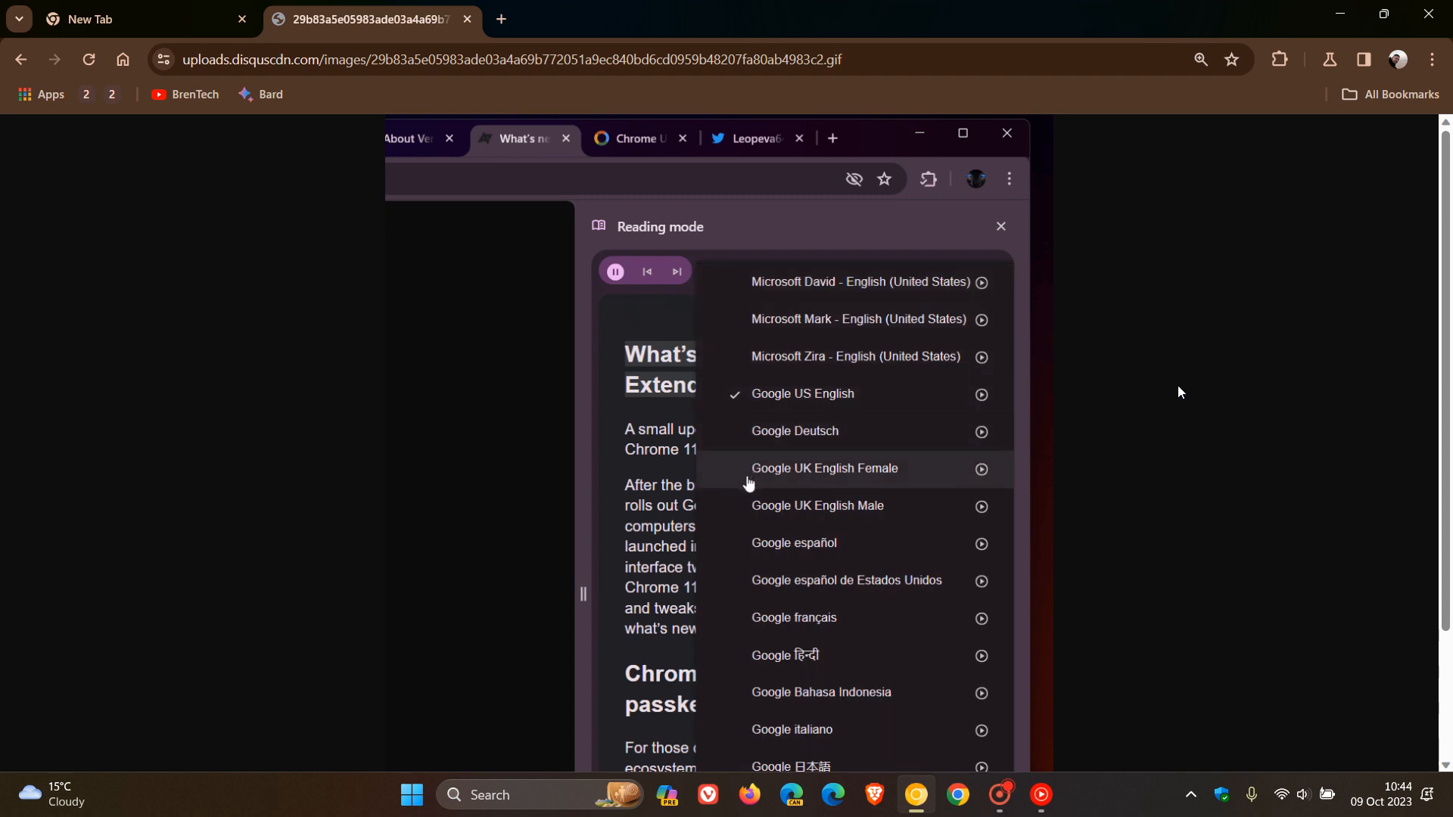
# Step: View the reading mode voice list animation, scrolling down the page
pyautogui.click(823, 467)
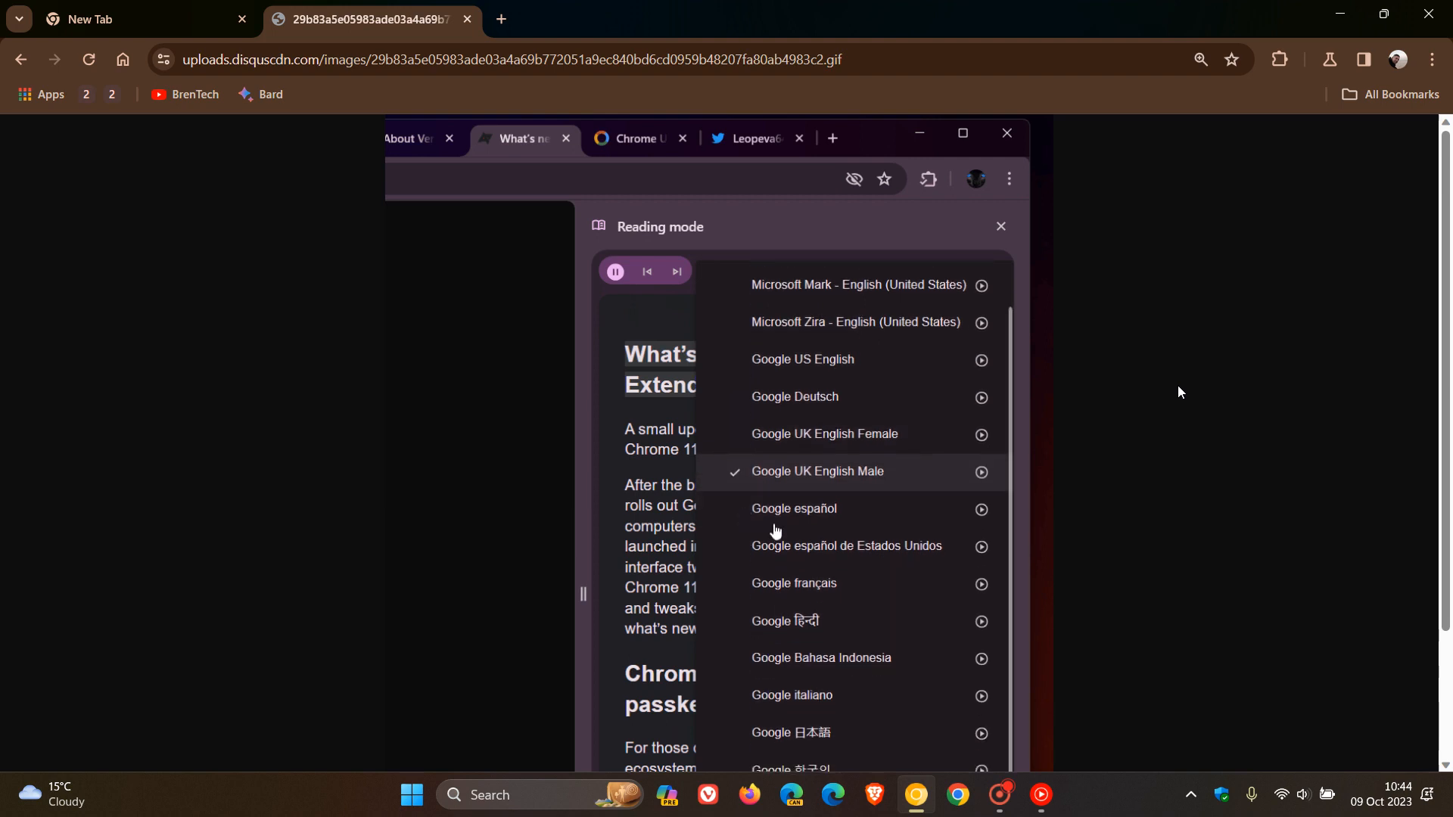
pyautogui.scroll(-3)
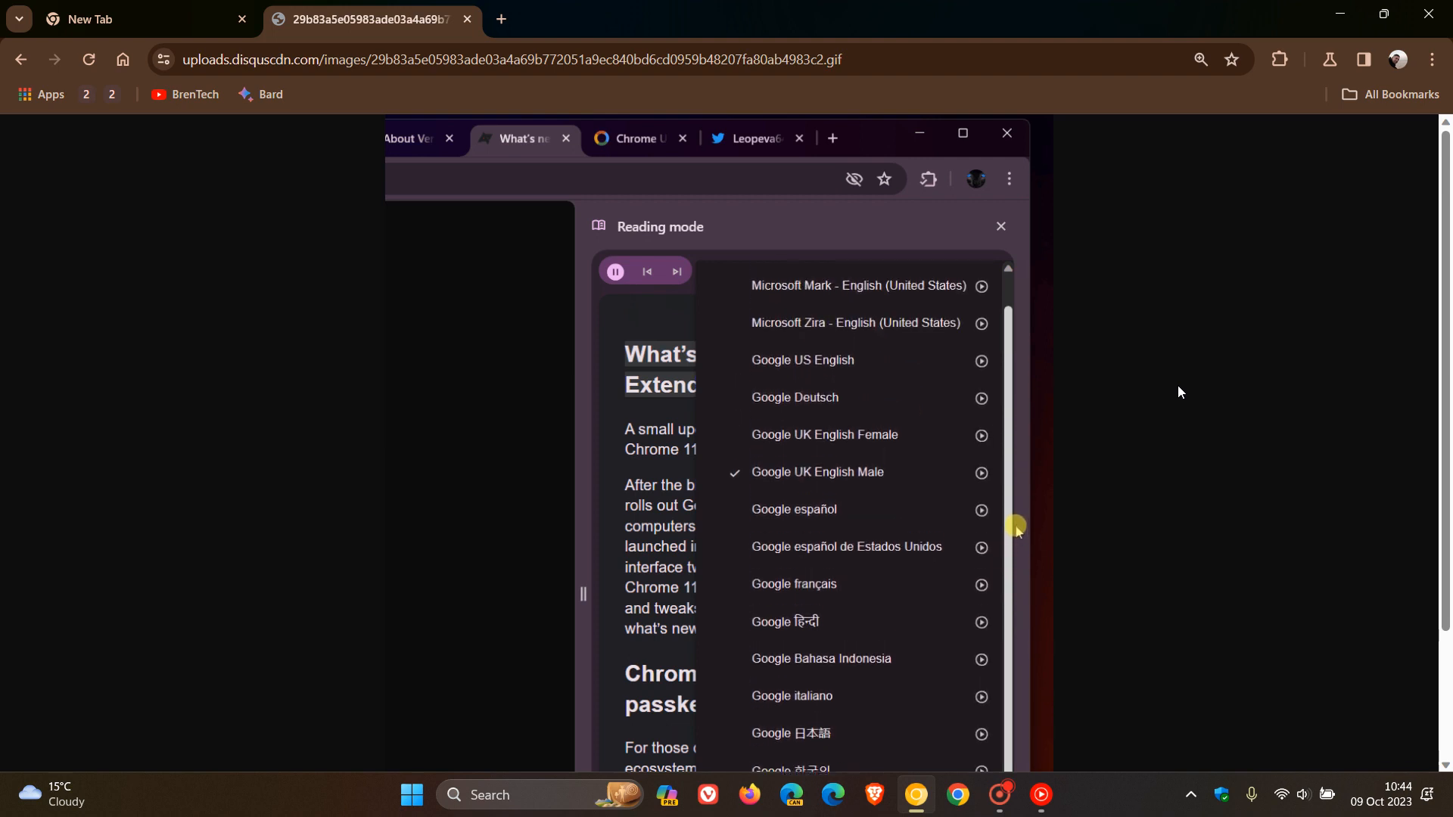
pyautogui.scroll(-3)
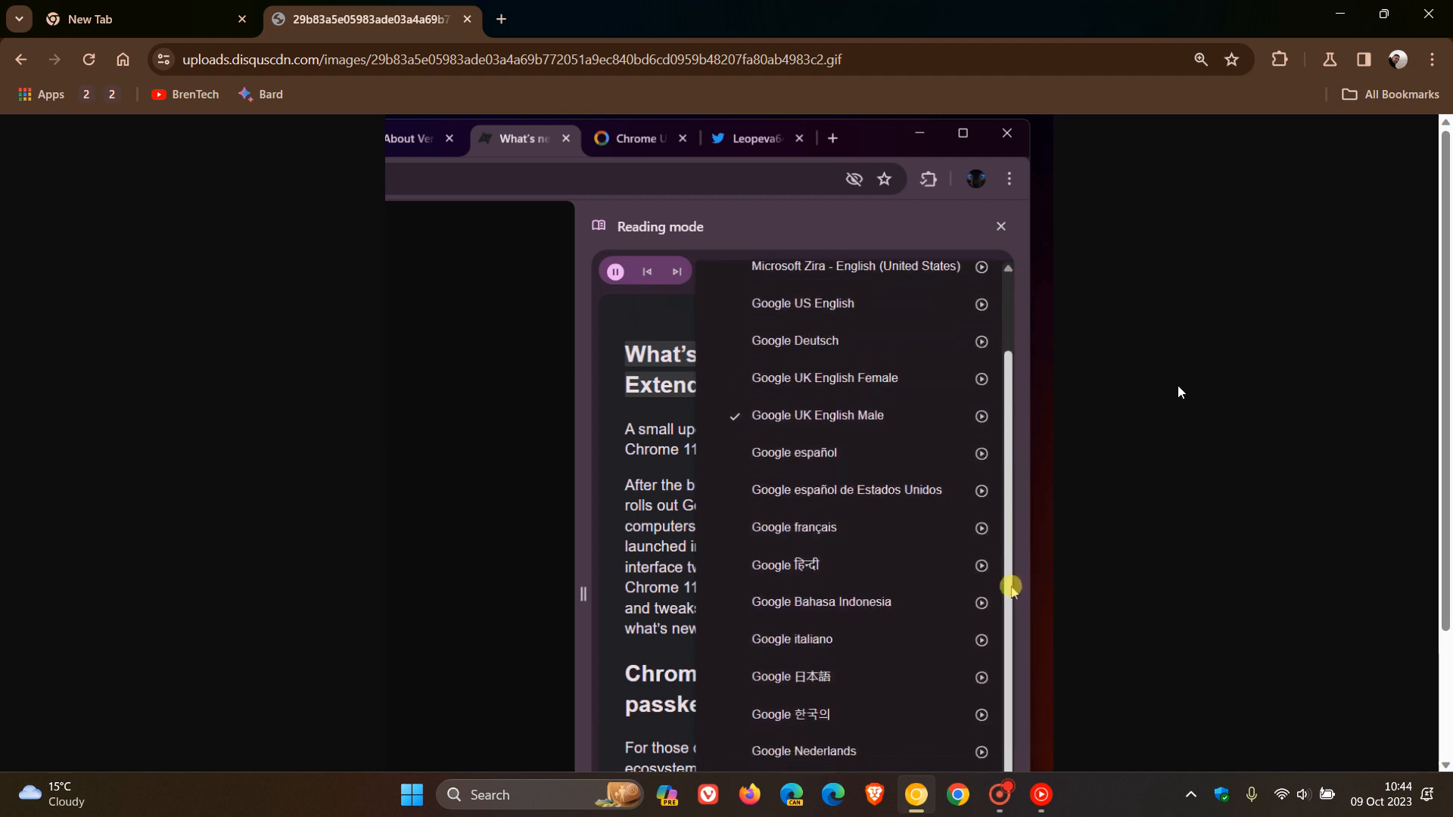
pyautogui.scroll(-3)
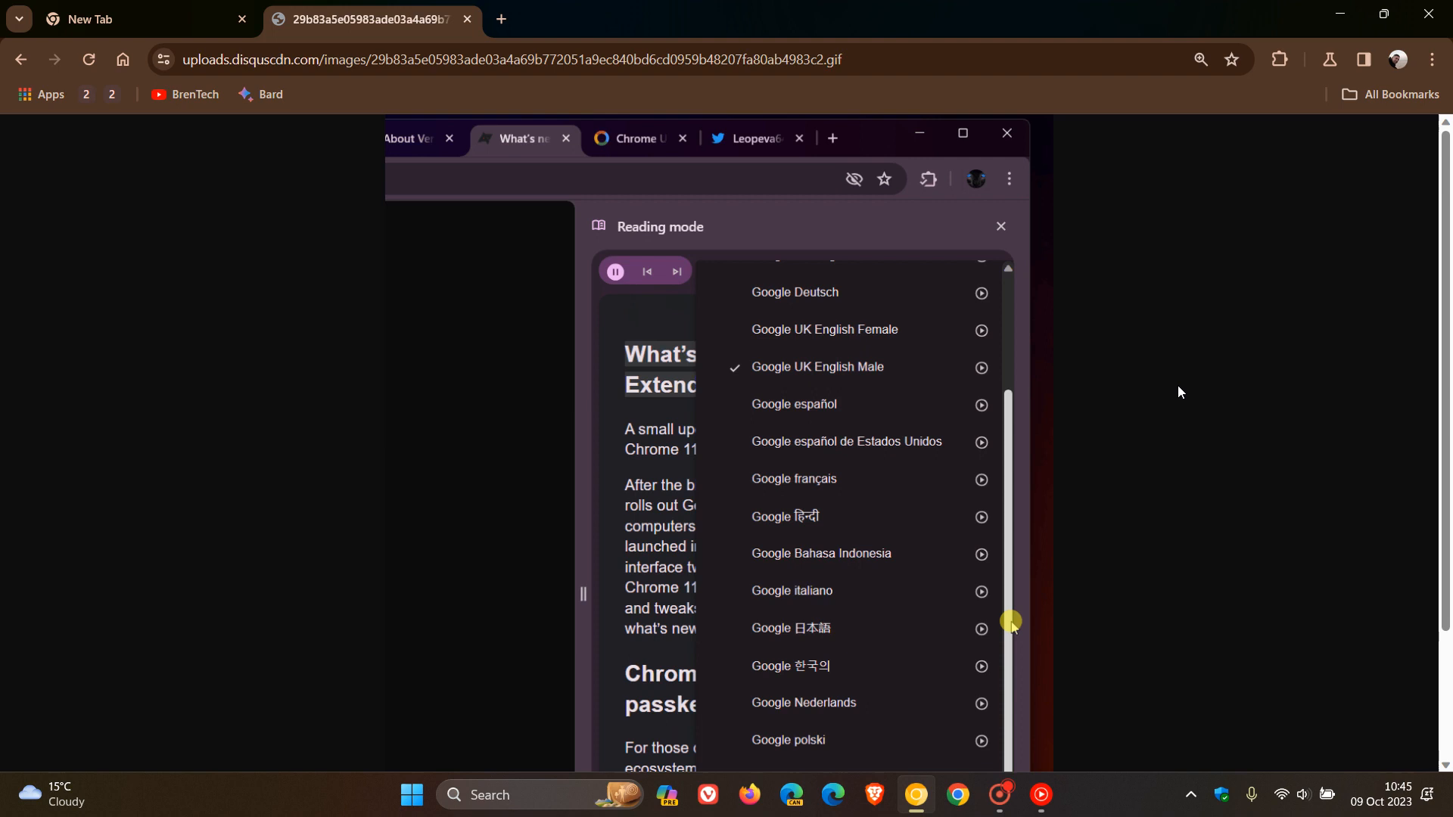
pyautogui.moveTo(937, 630)
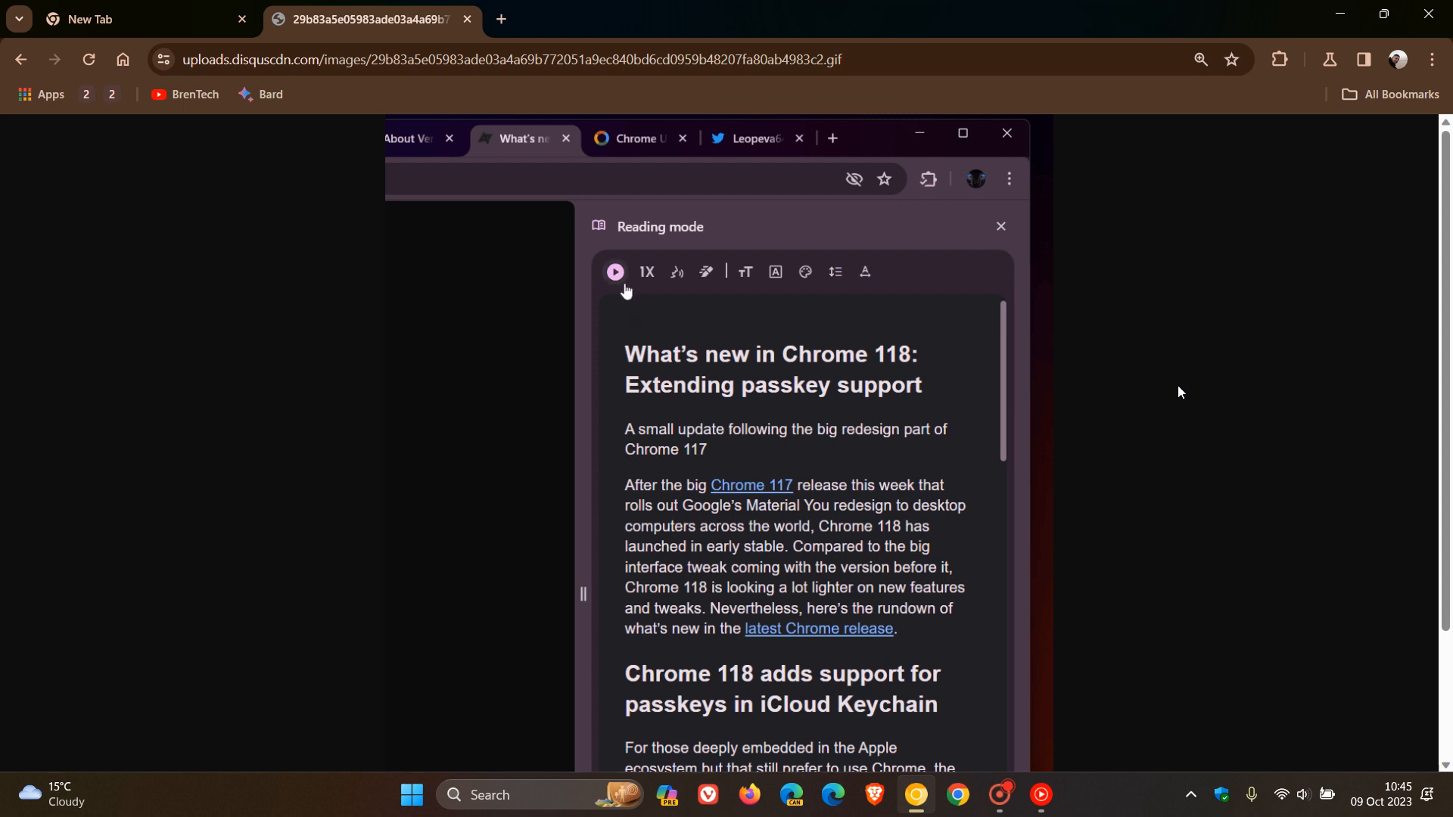
# Step: Watch the read-aloud voice list GIF loop, then switch back to the desert dunes New Tab
pyautogui.click(614, 271)
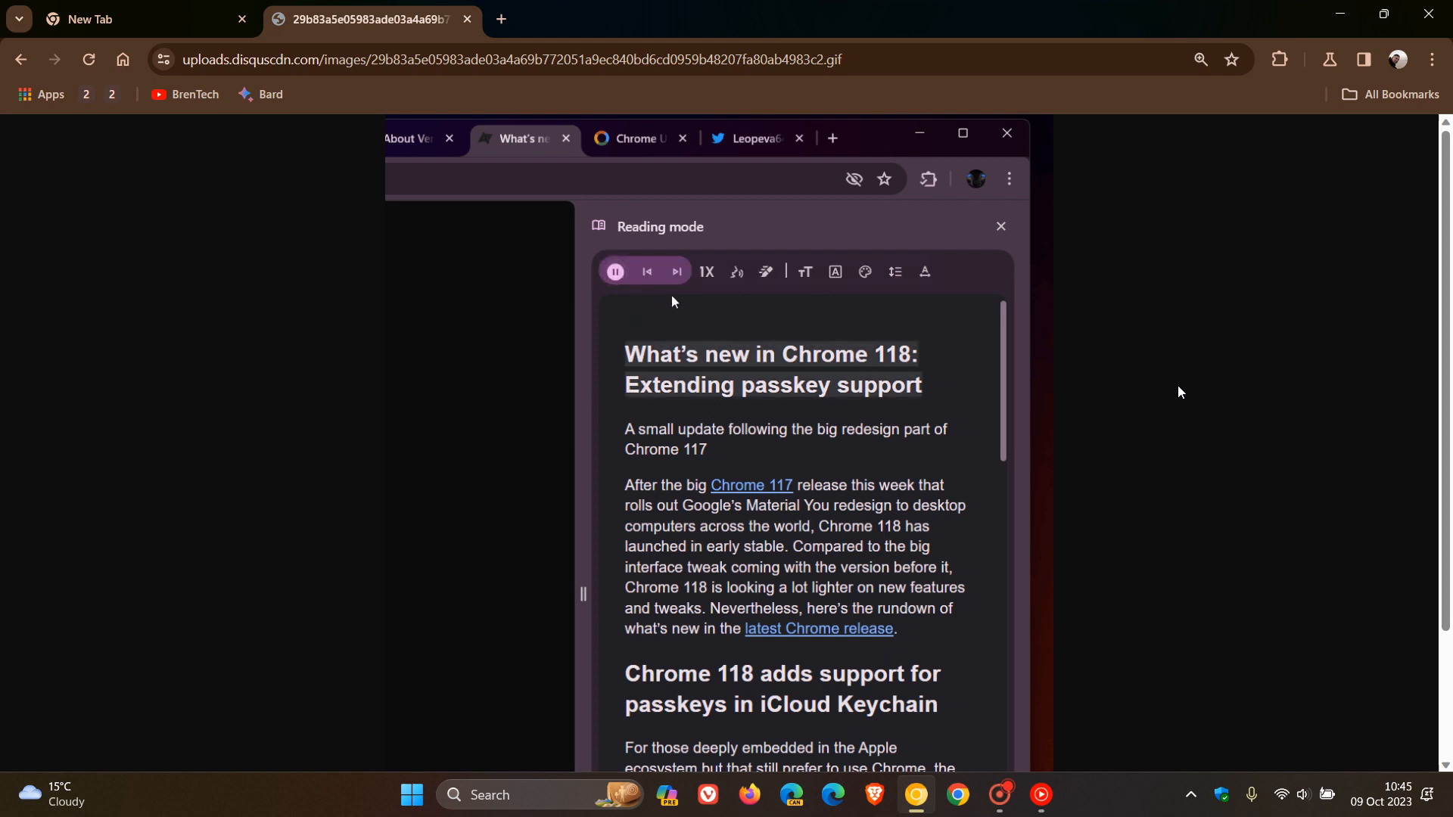
pyautogui.moveTo(737, 303)
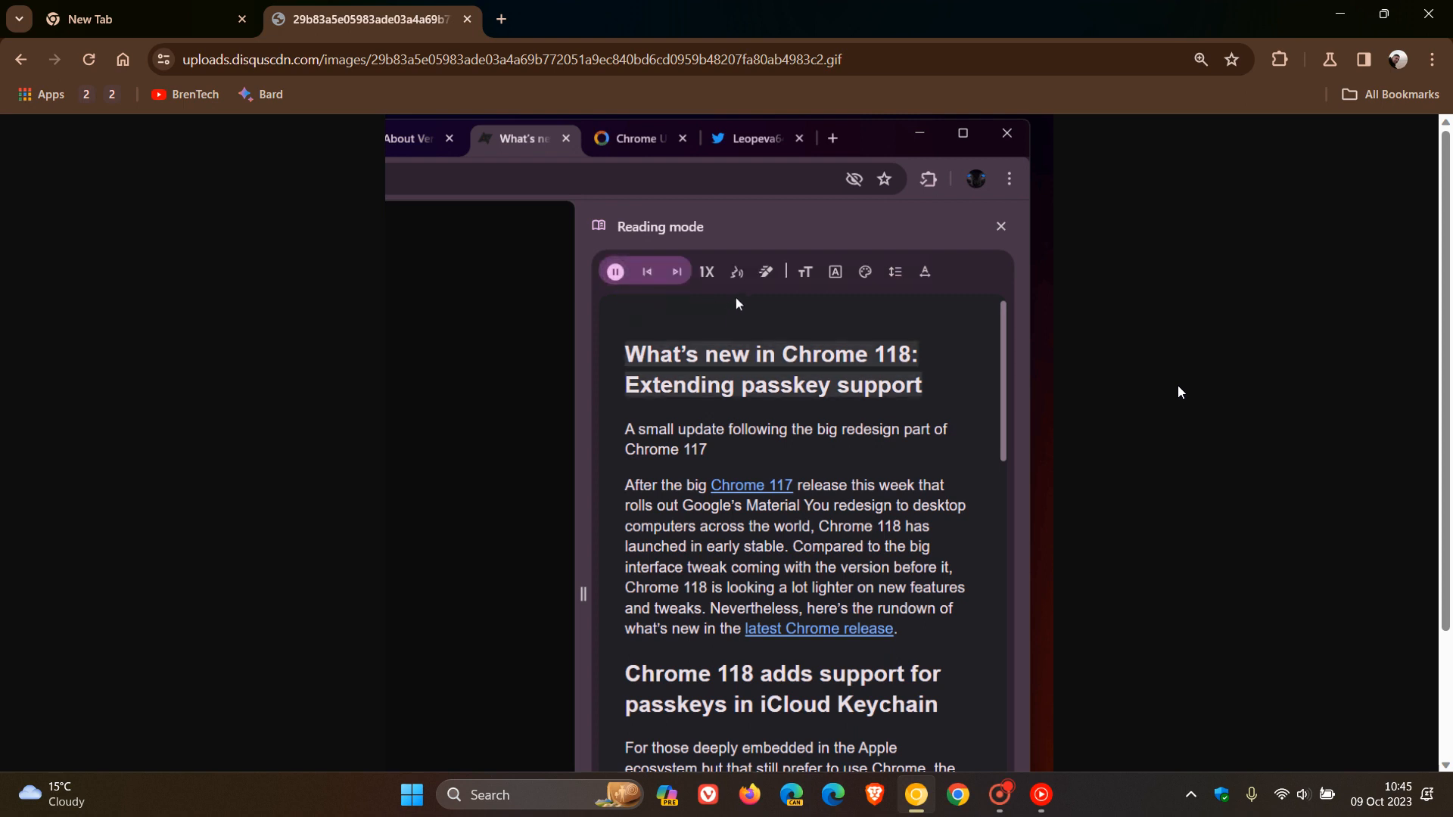
pyautogui.click(737, 272)
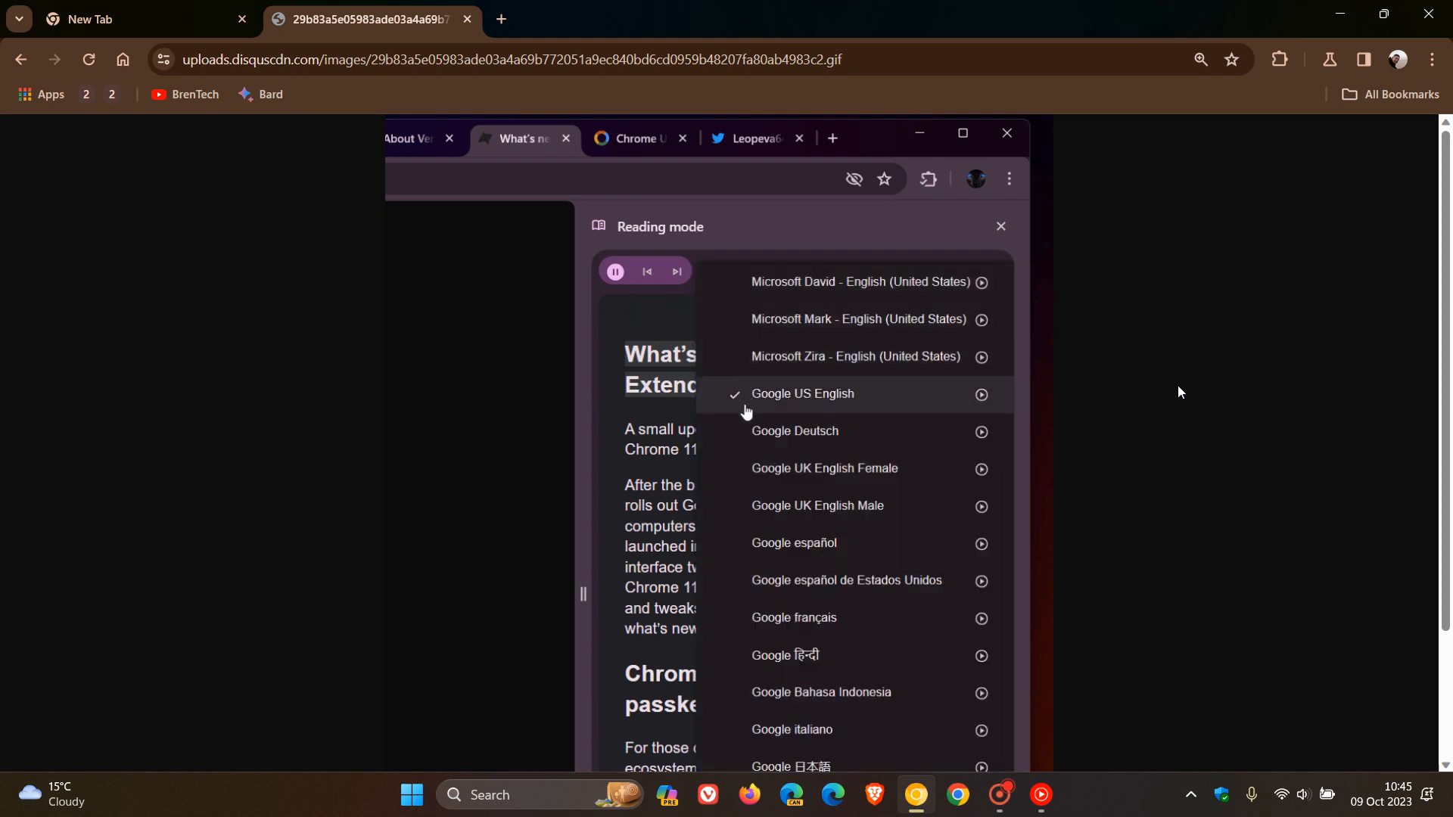
pyautogui.moveTo(748, 482)
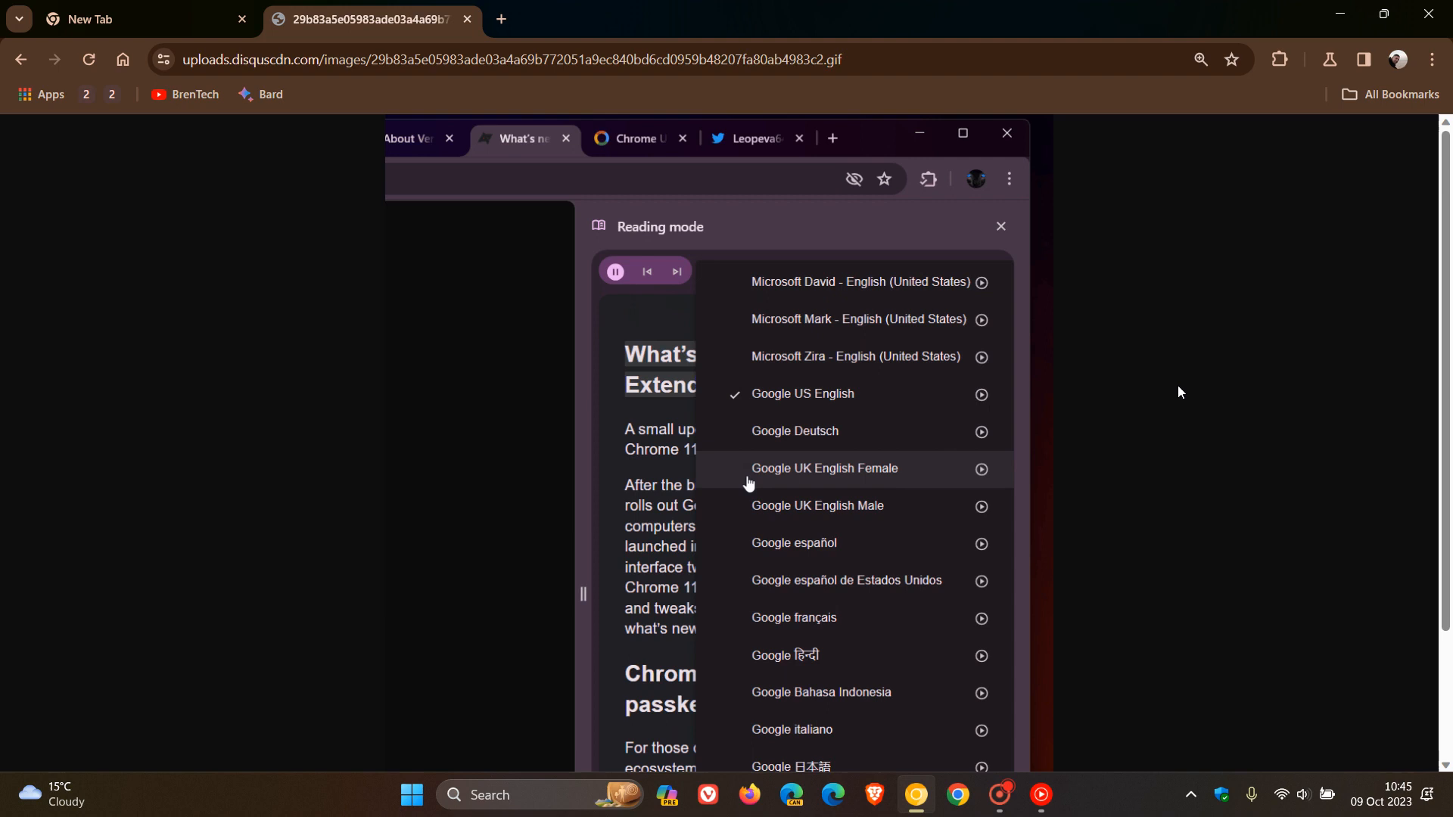
pyautogui.click(824, 468)
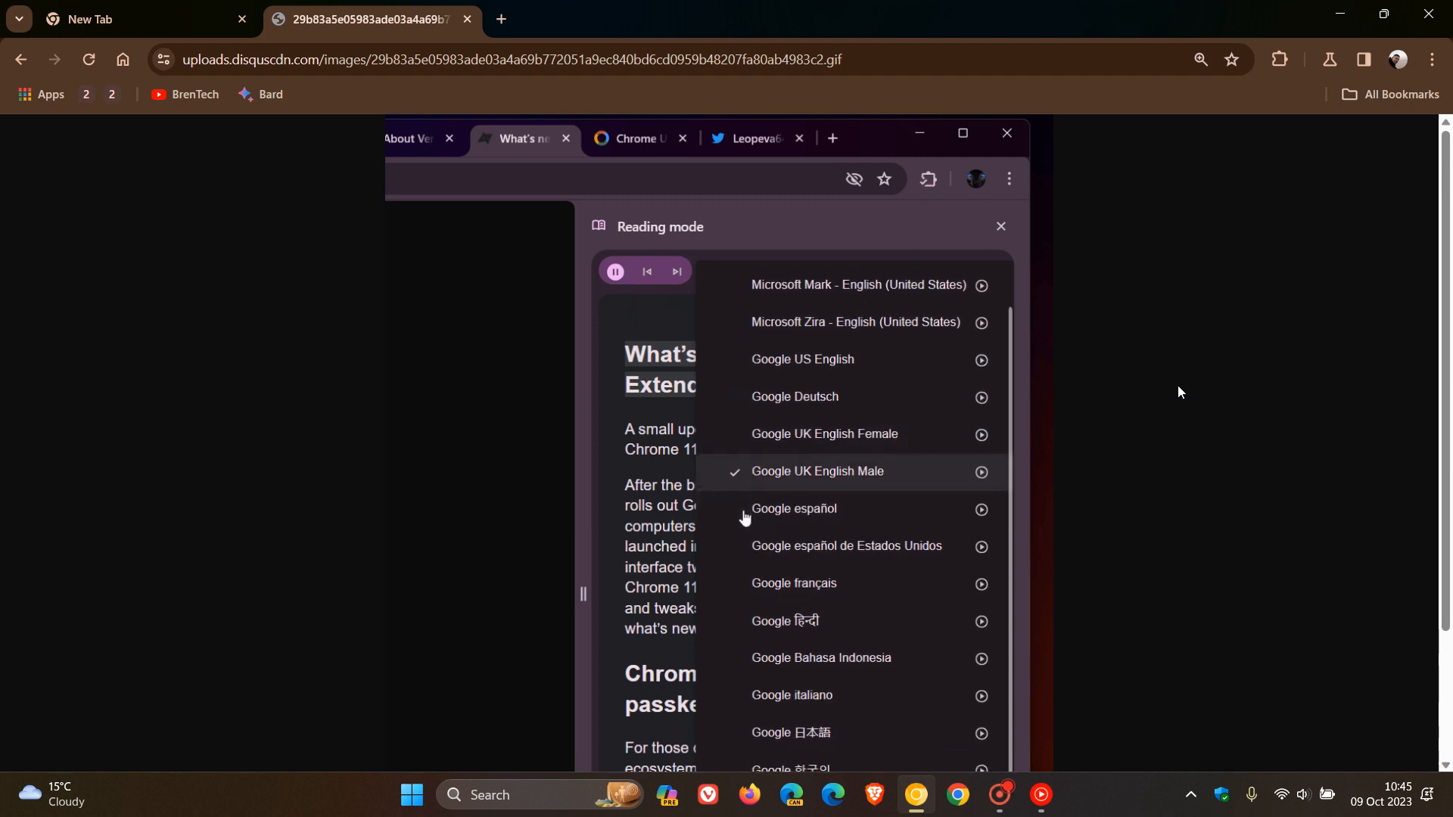
pyautogui.scroll(-3)
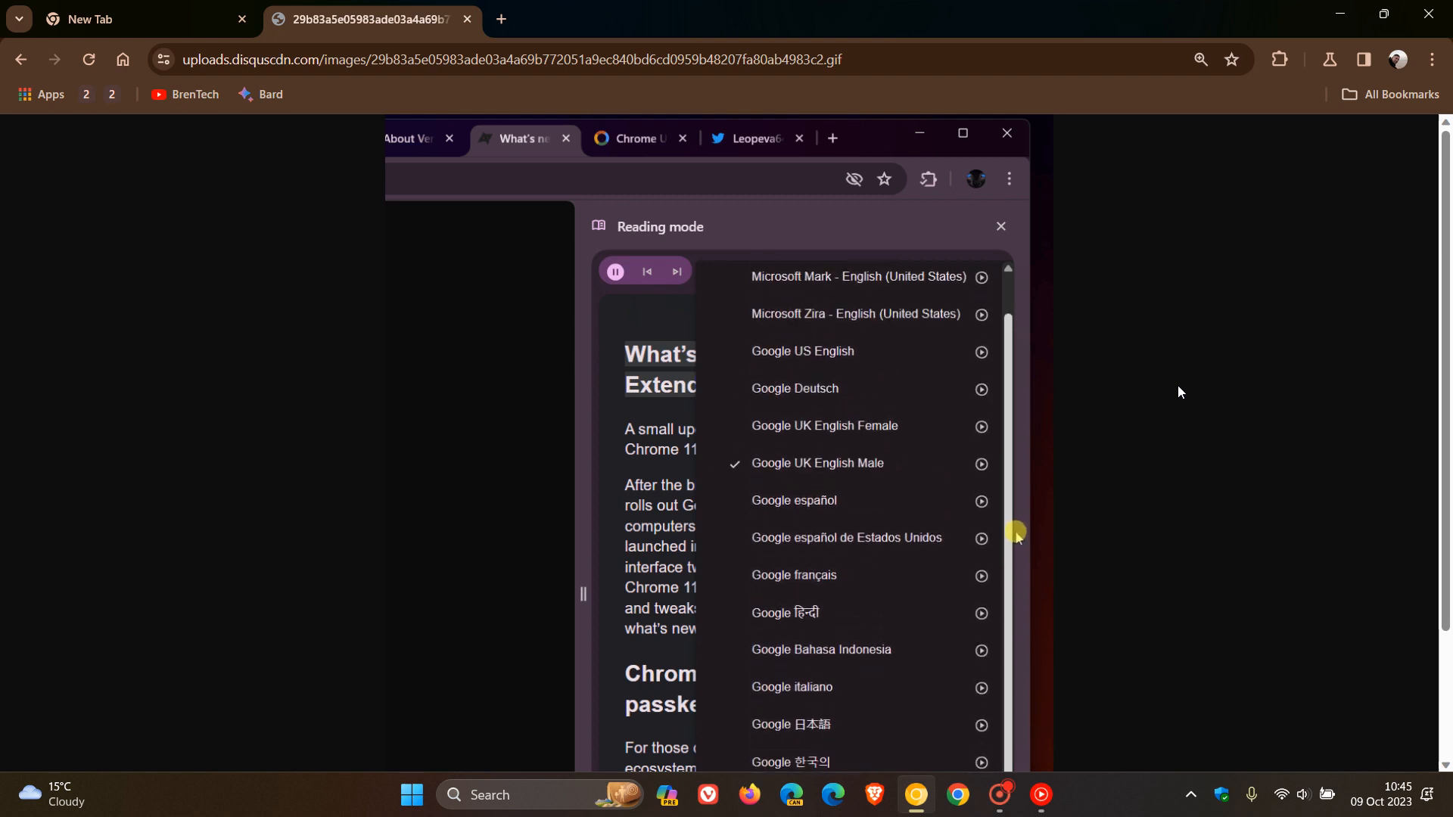
pyautogui.scroll(-3)
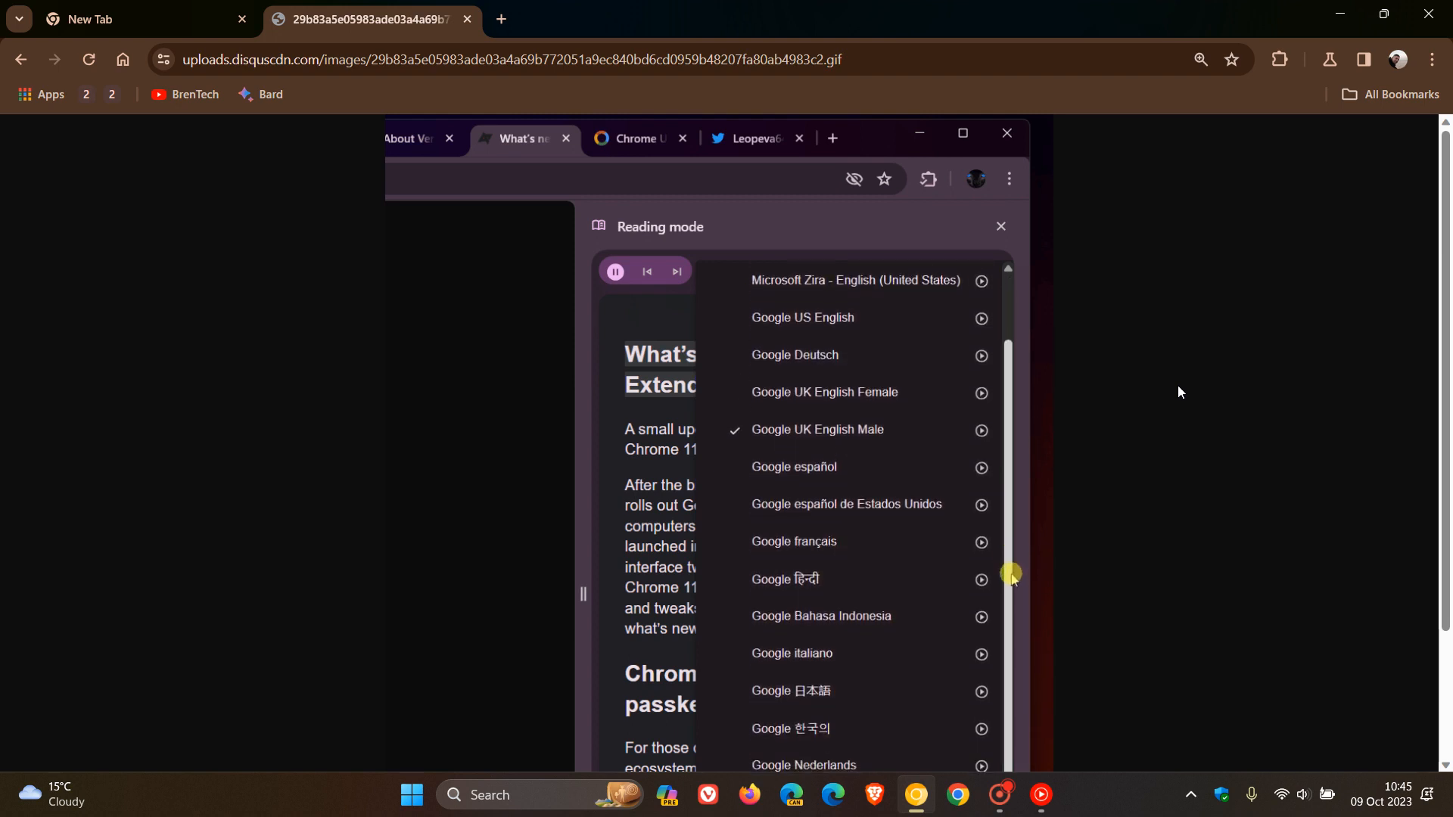
pyautogui.scroll(-3)
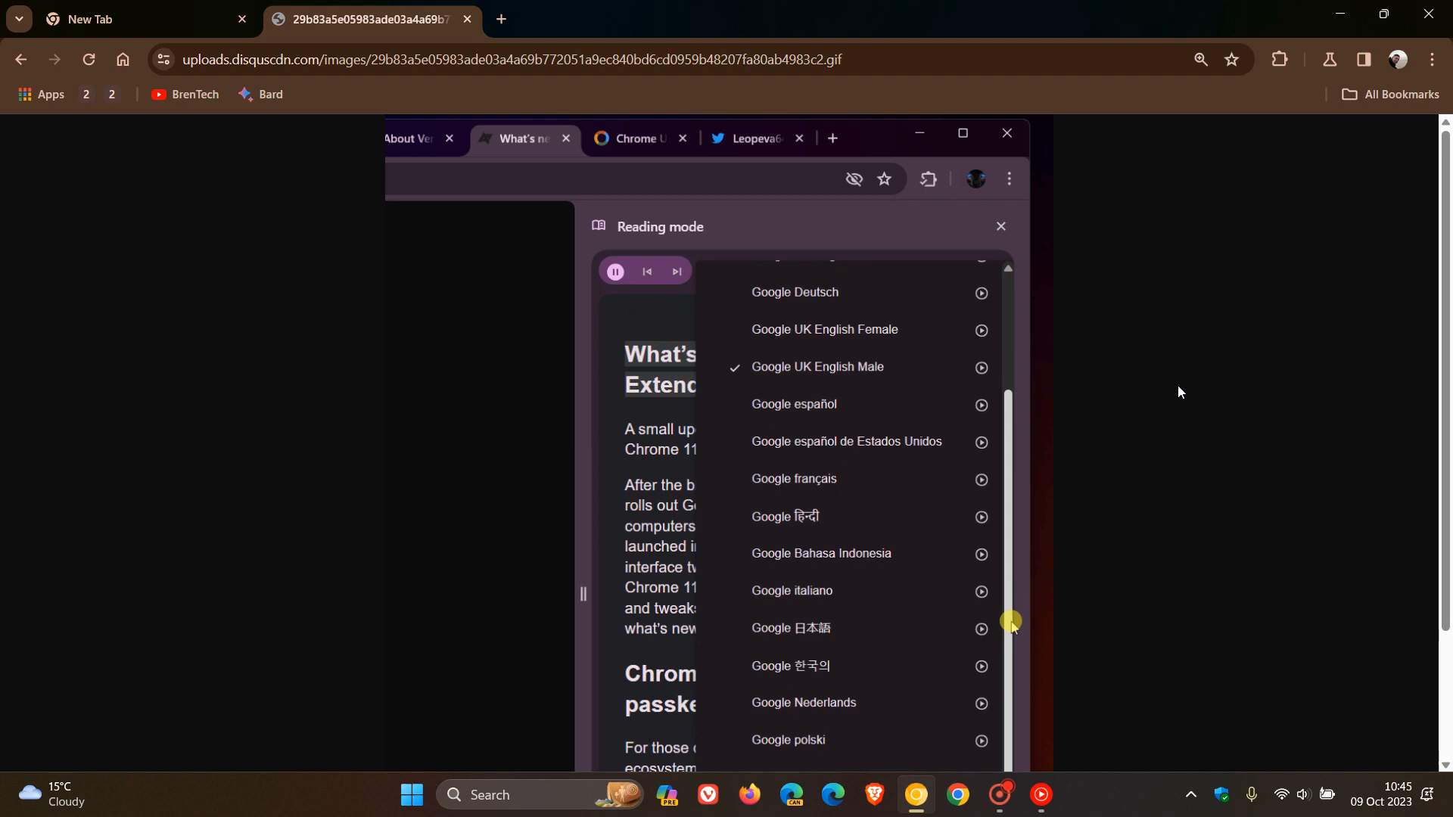
pyautogui.moveTo(936, 631)
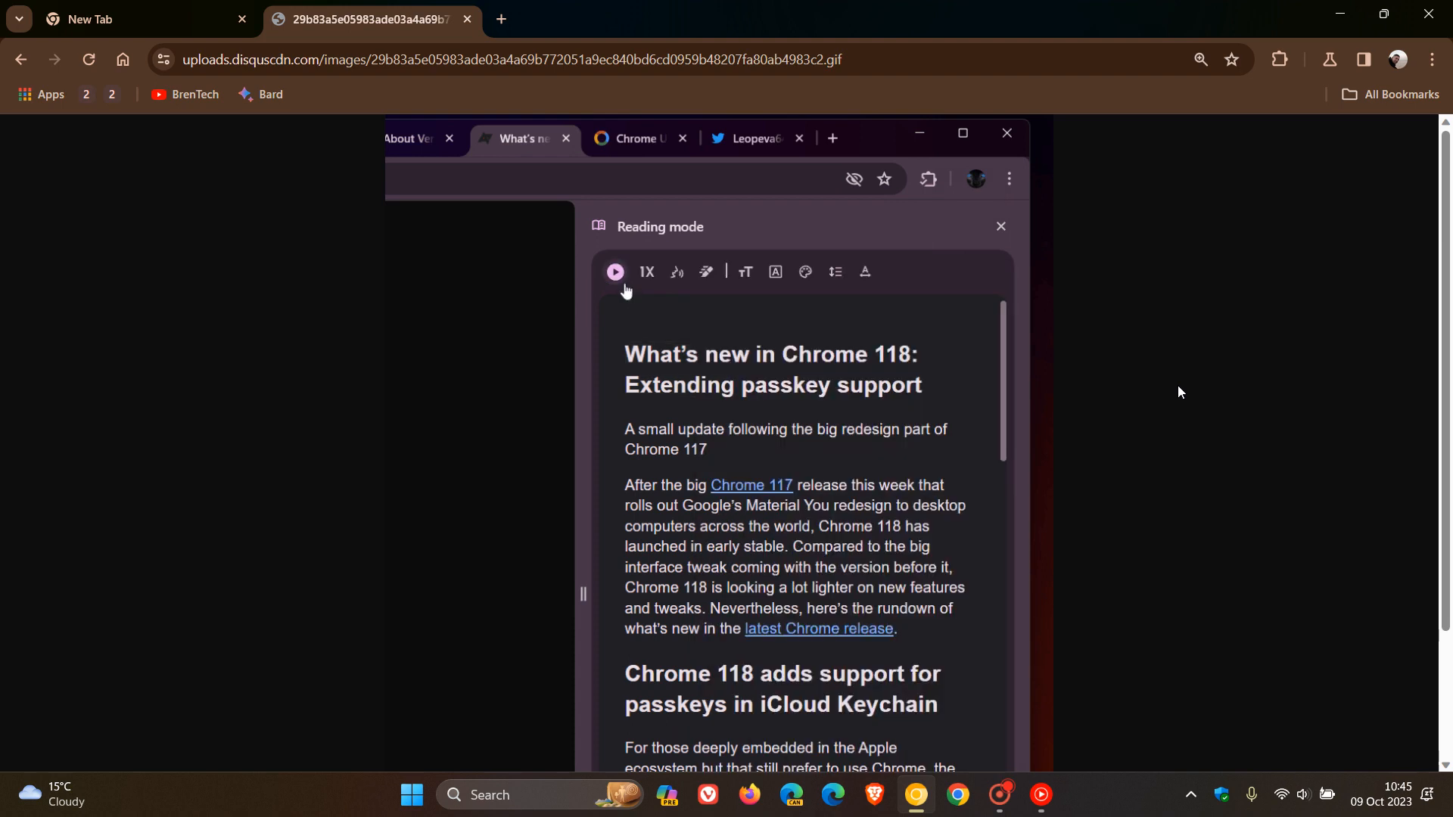
pyautogui.click(614, 272)
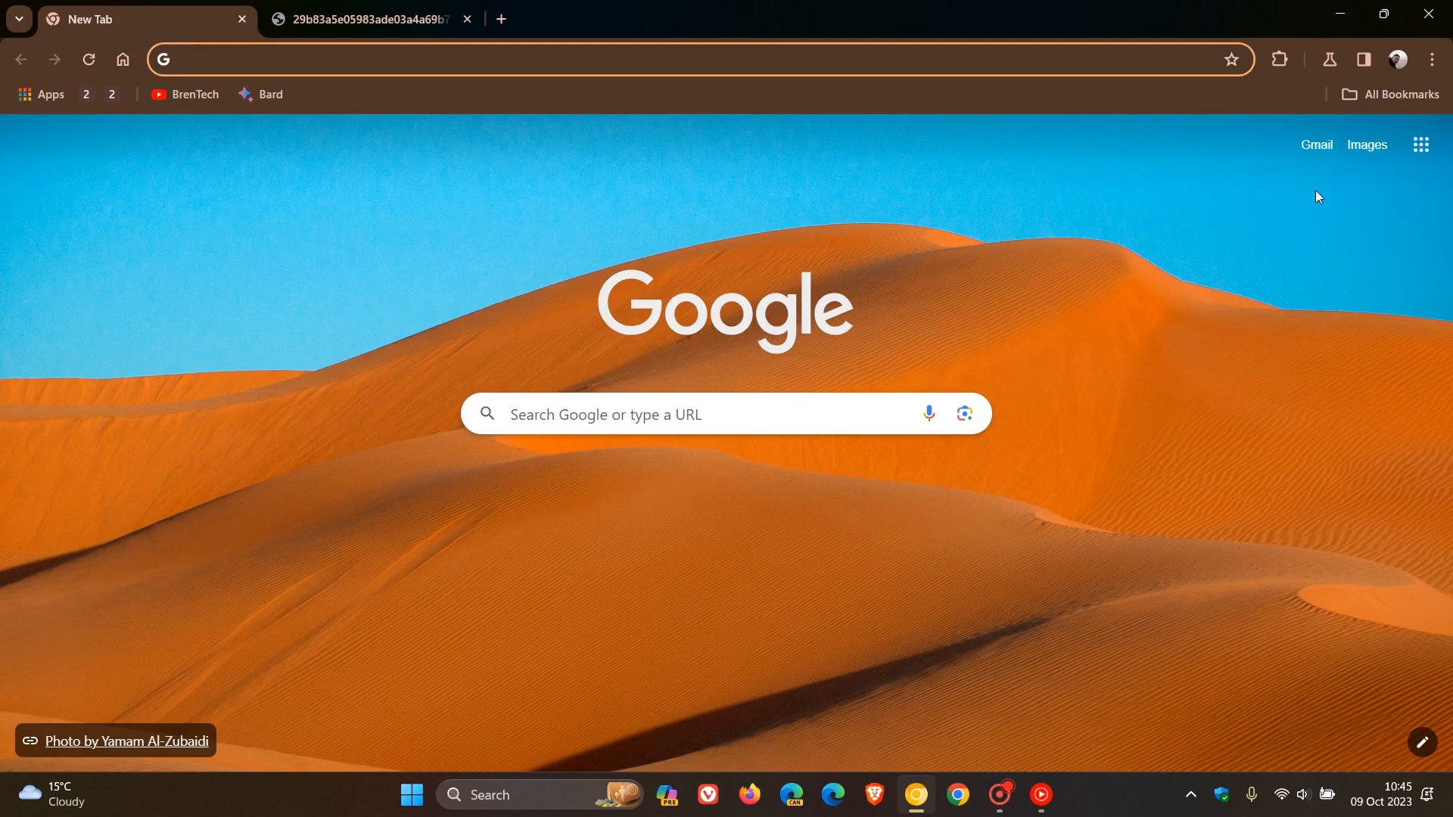
pyautogui.click(1361, 58)
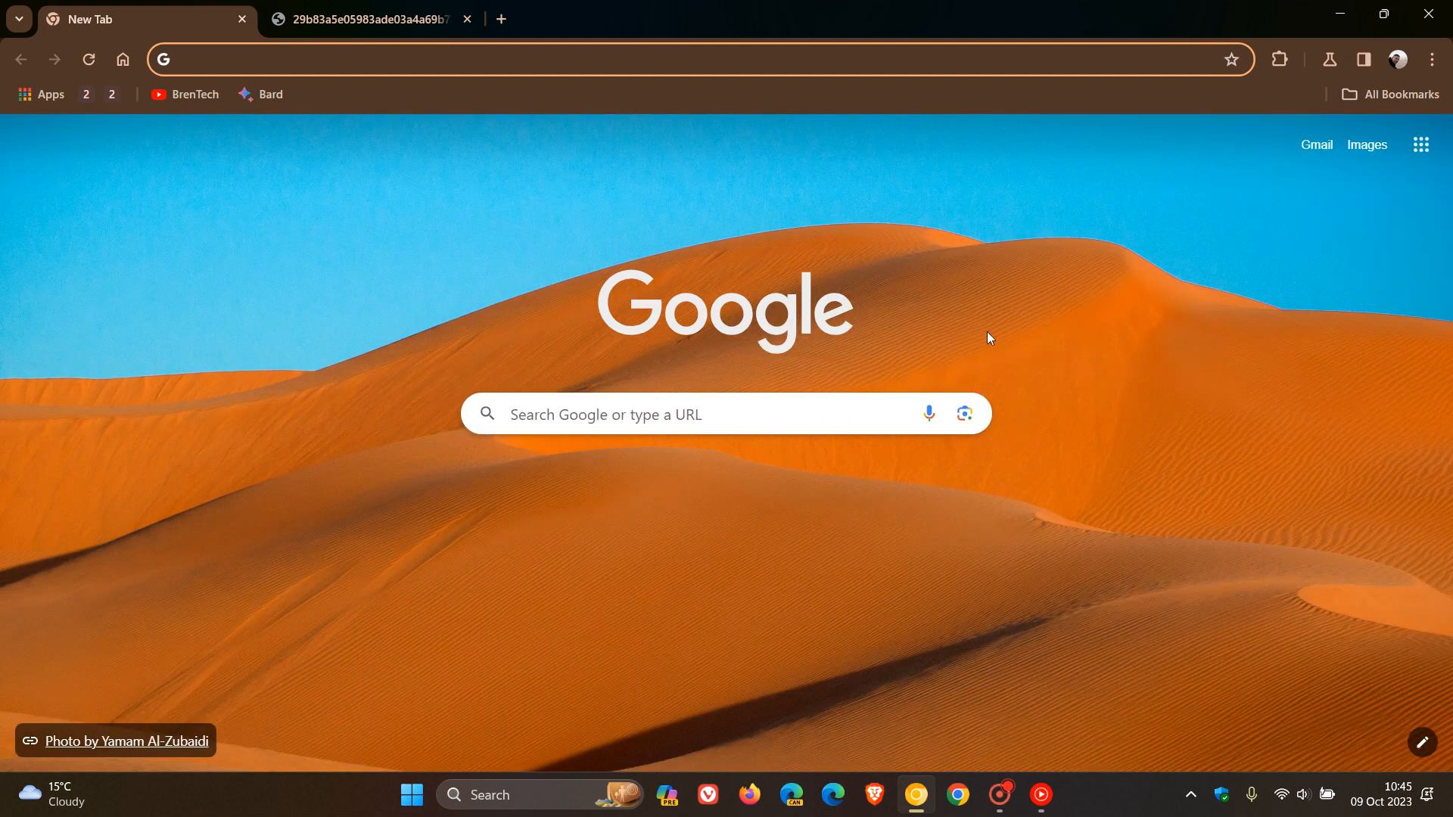
pyautogui.moveTo(1022, 295)
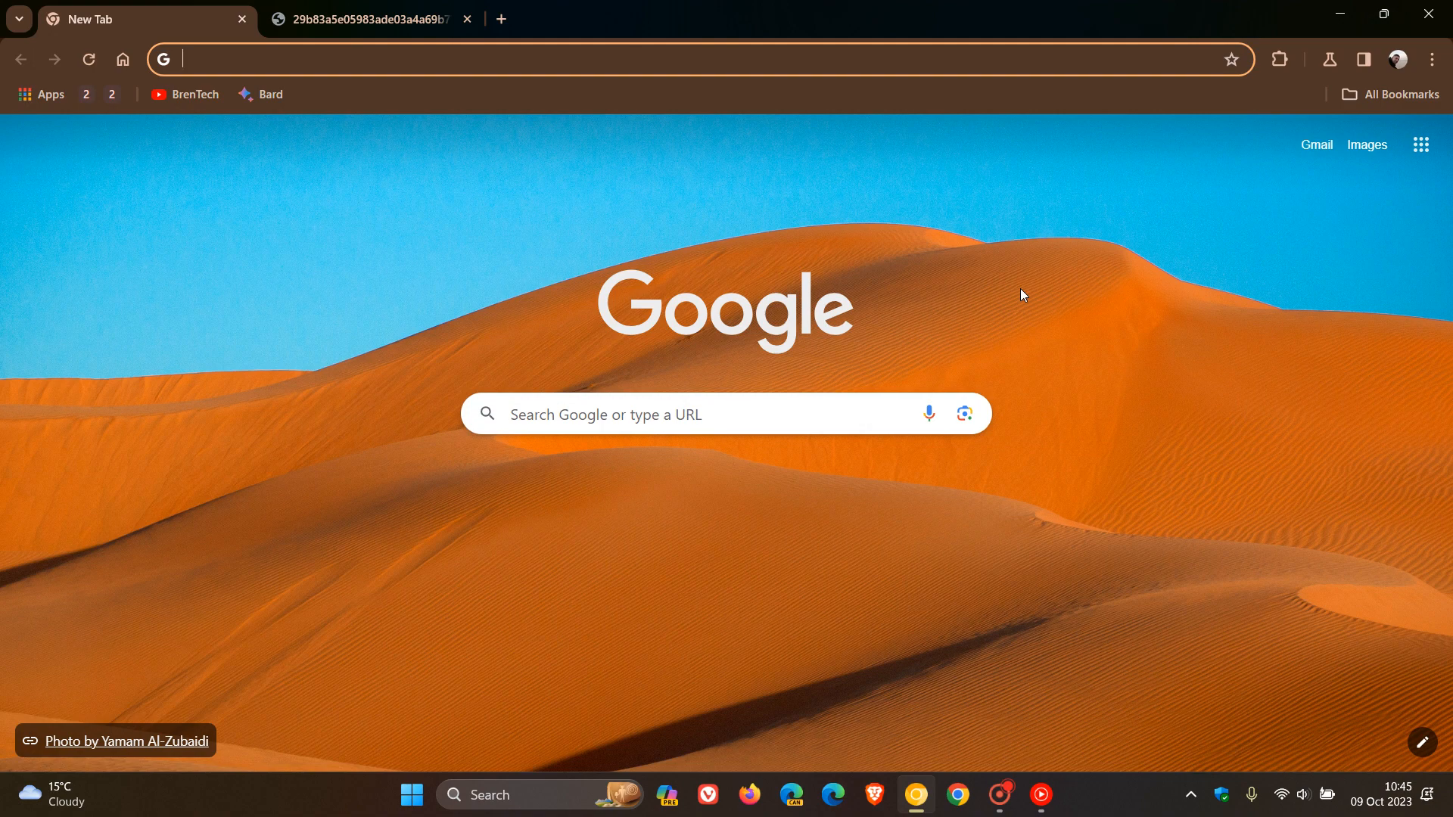
pyautogui.moveTo(1129, 353)
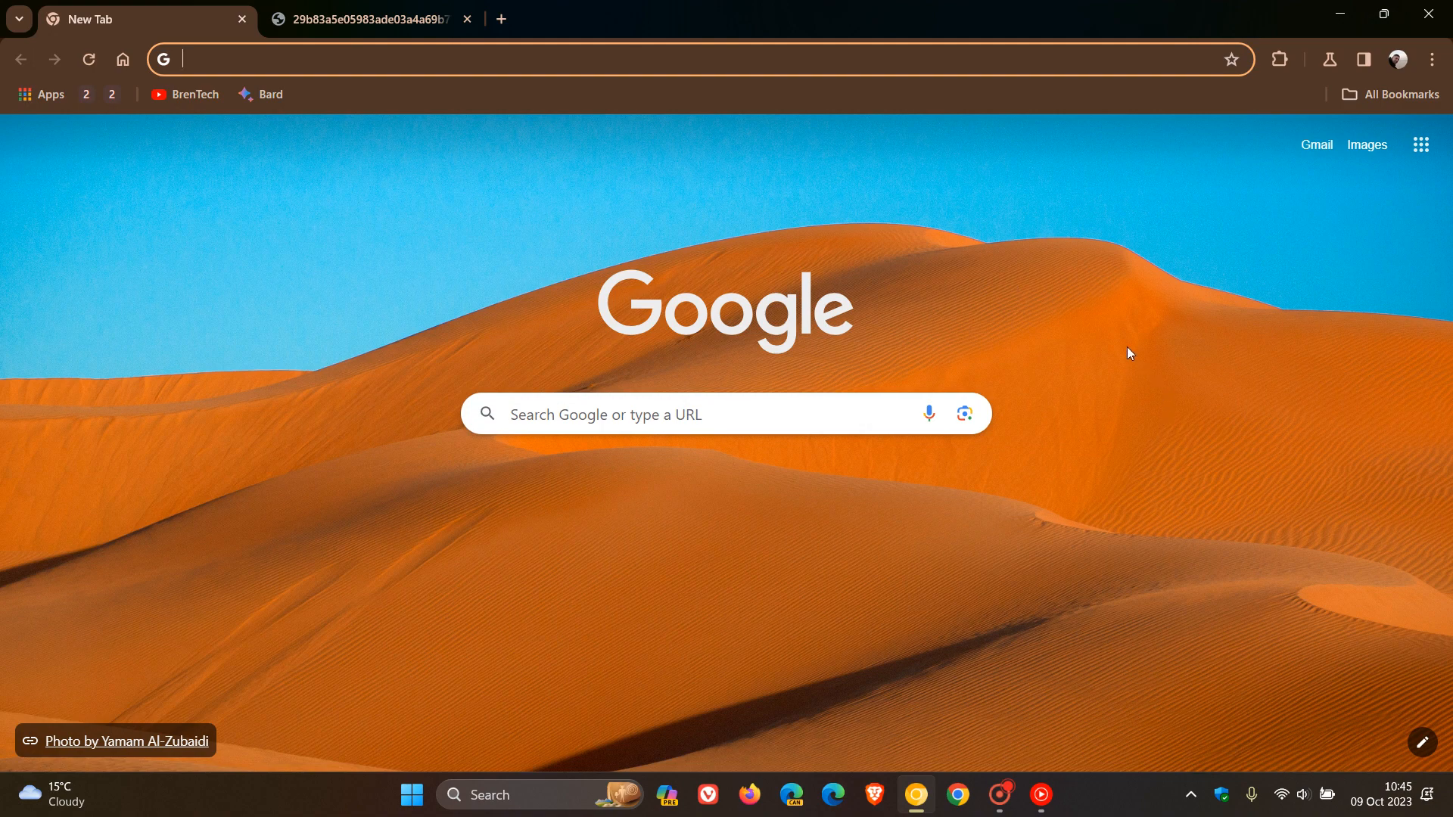